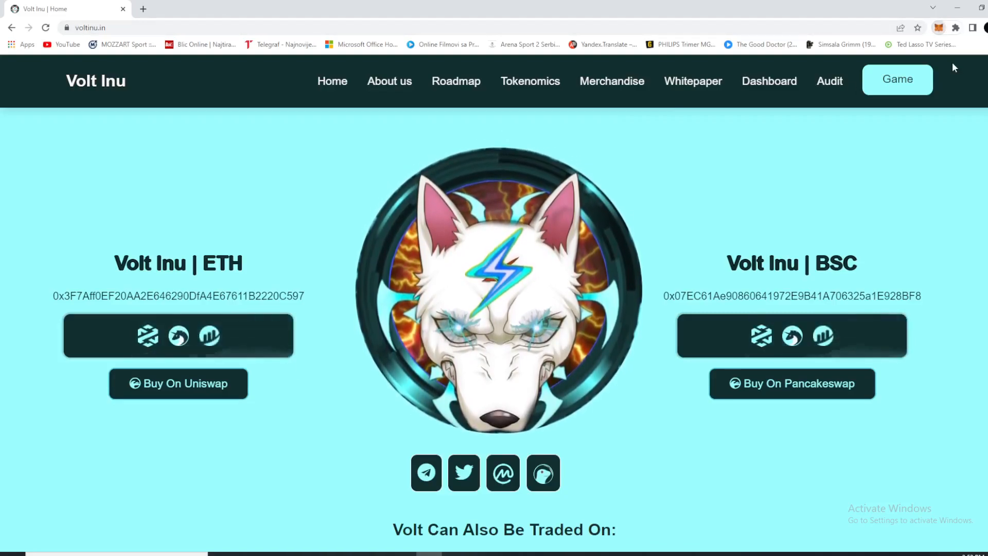
- Glance at the wallet balance, then open PancakeSwap's VOLT swap page
click(942, 27)
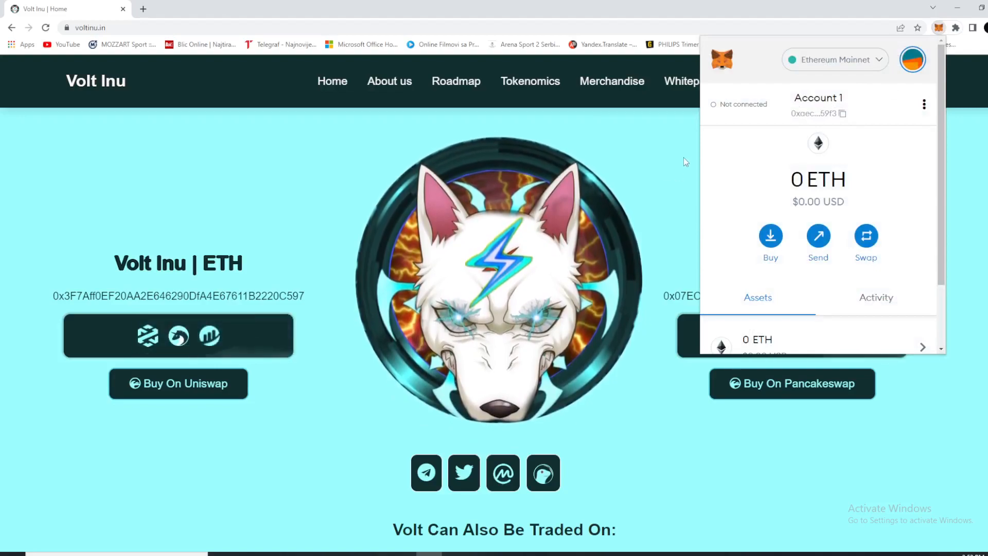
click(686, 161)
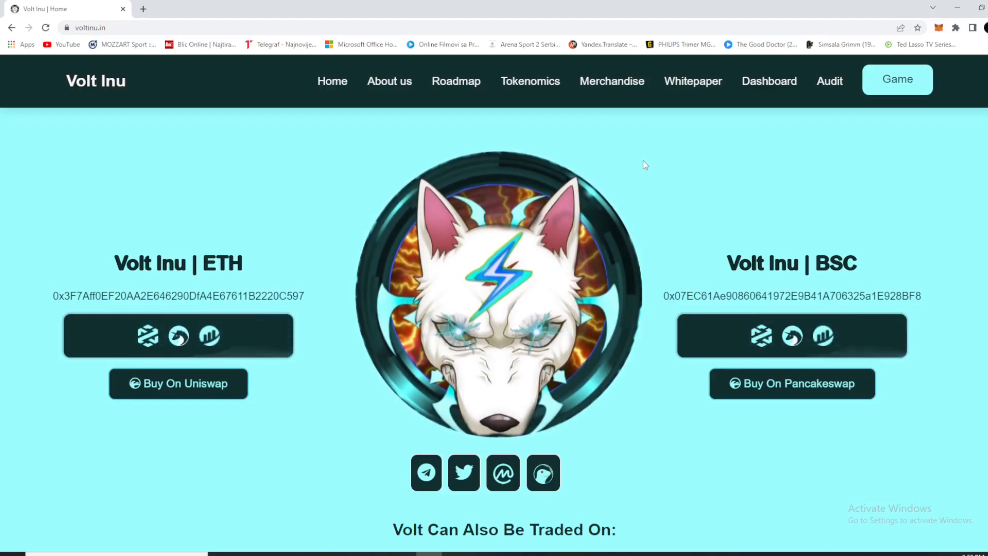
mouse_move(508, 146)
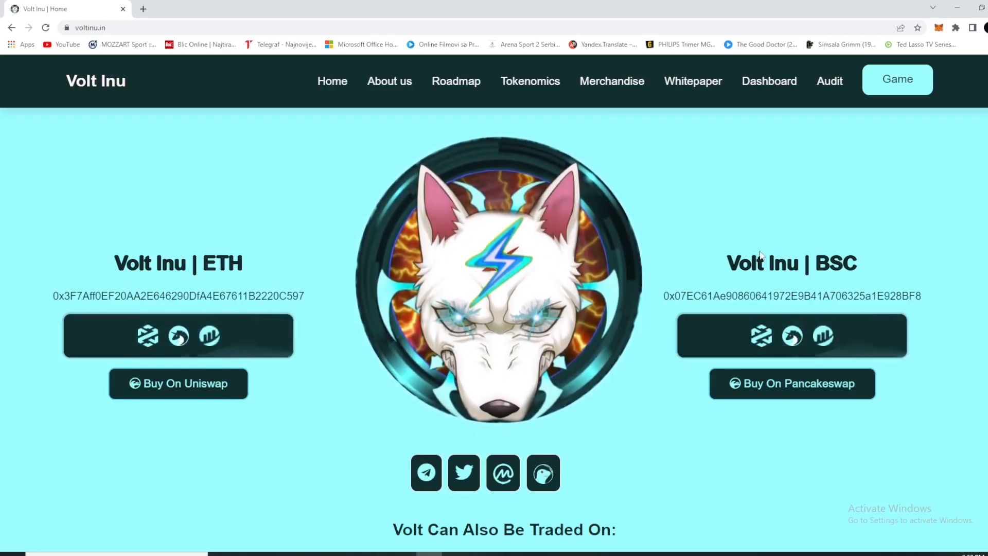
mouse_move(806, 397)
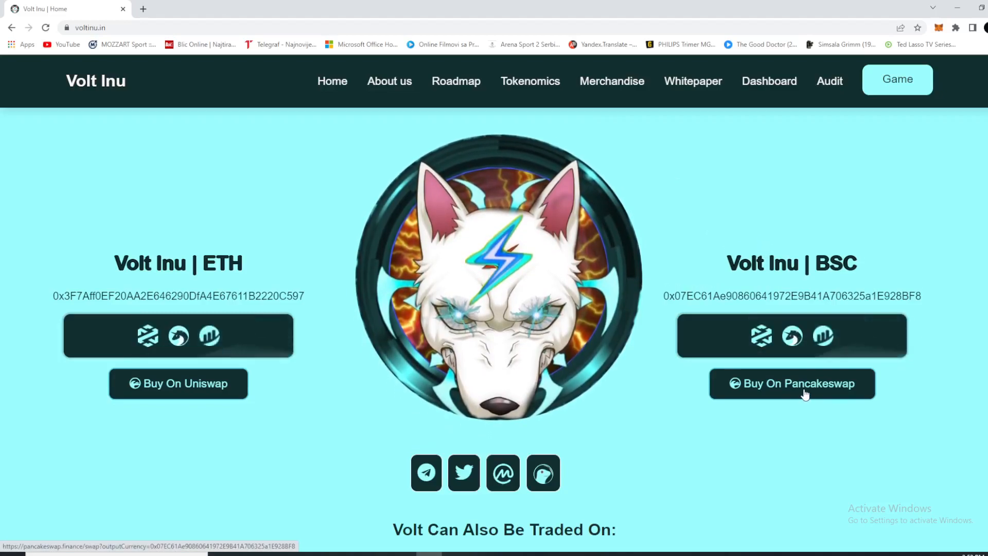
click(792, 383)
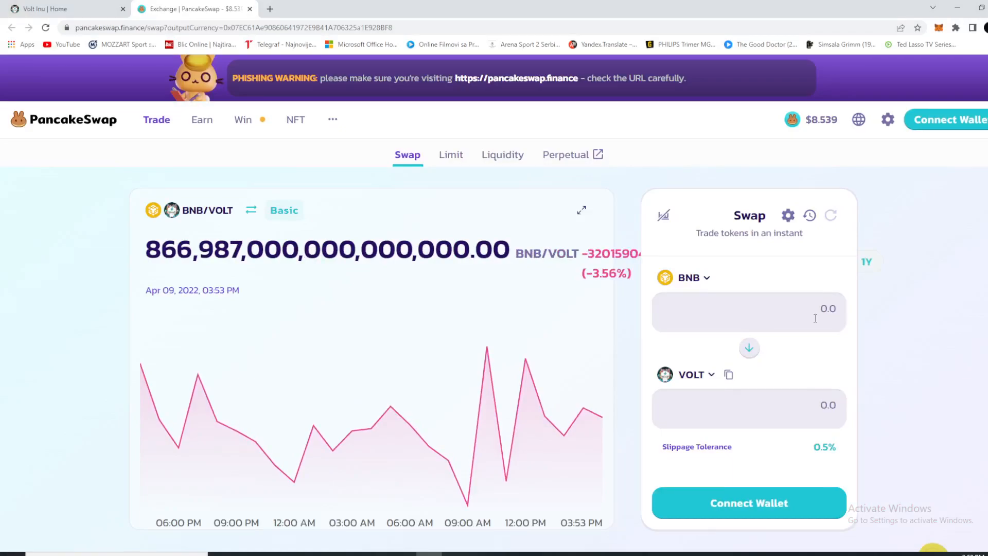
- Search 'eth' in the paying-token list to pay with ETH
click(689, 277)
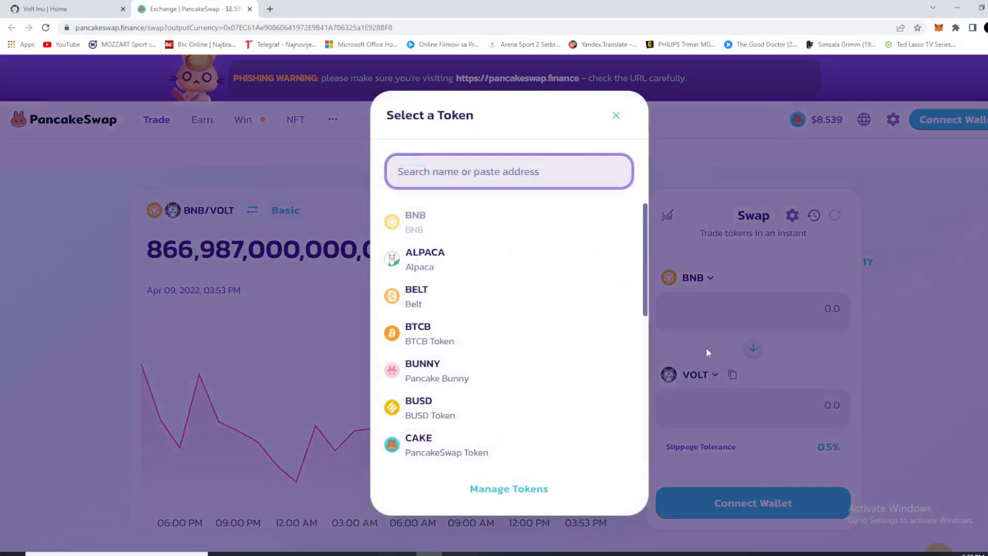
click(615, 115)
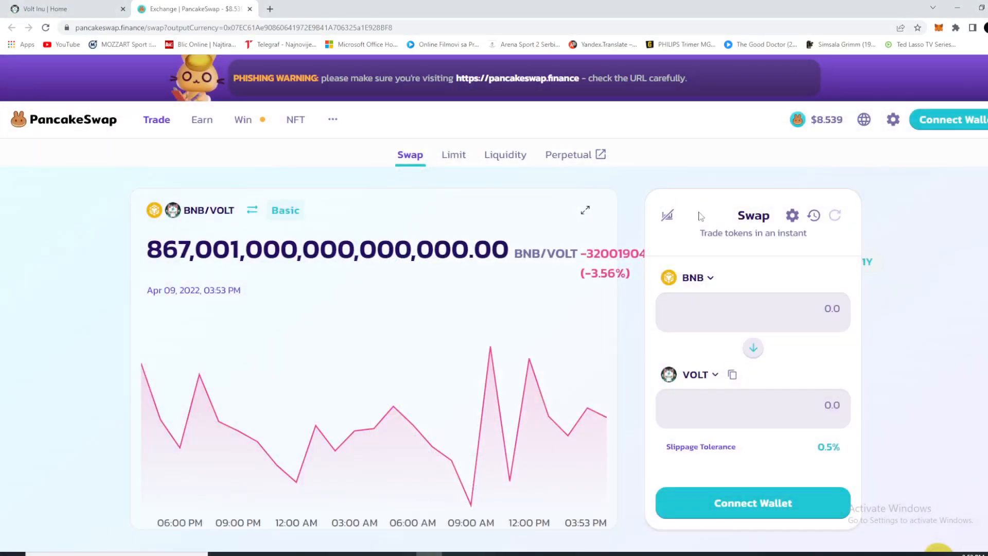
click(693, 277)
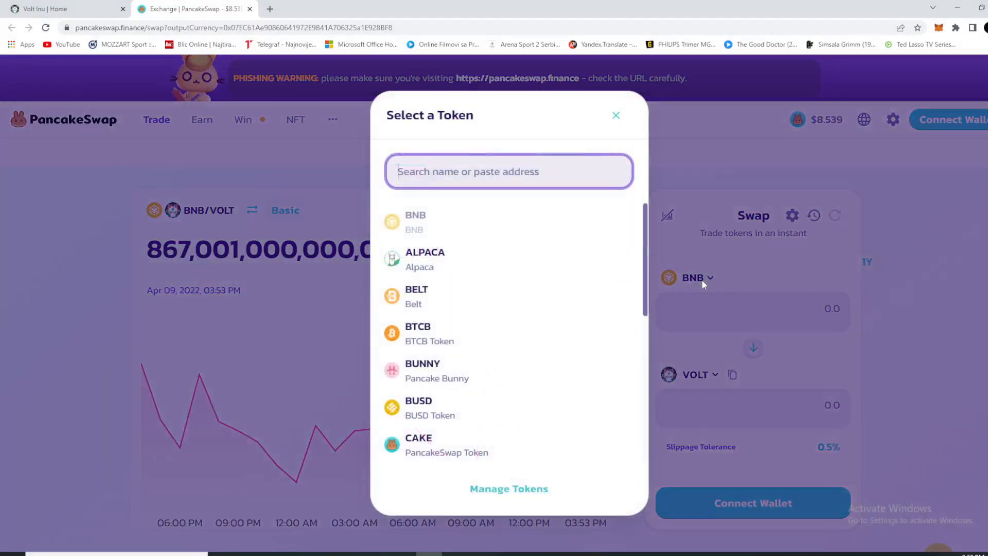
mouse_move(757, 223)
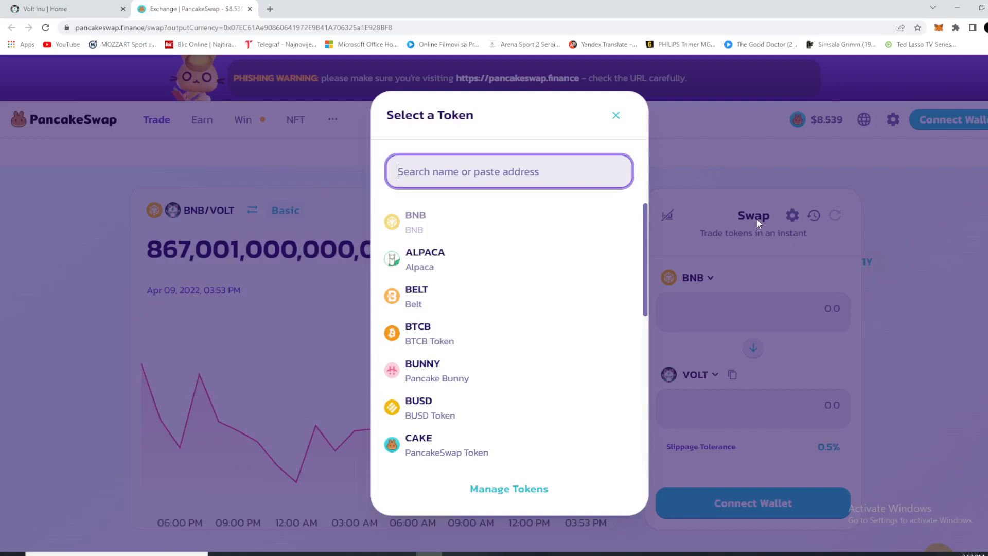
text(eth)
click(753, 309)
text(0.02)
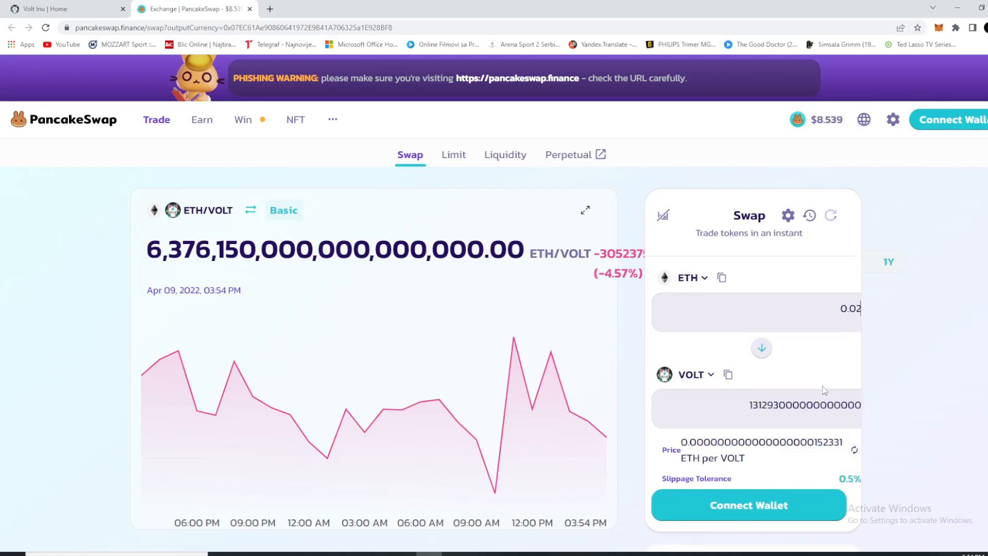
mouse_move(747, 396)
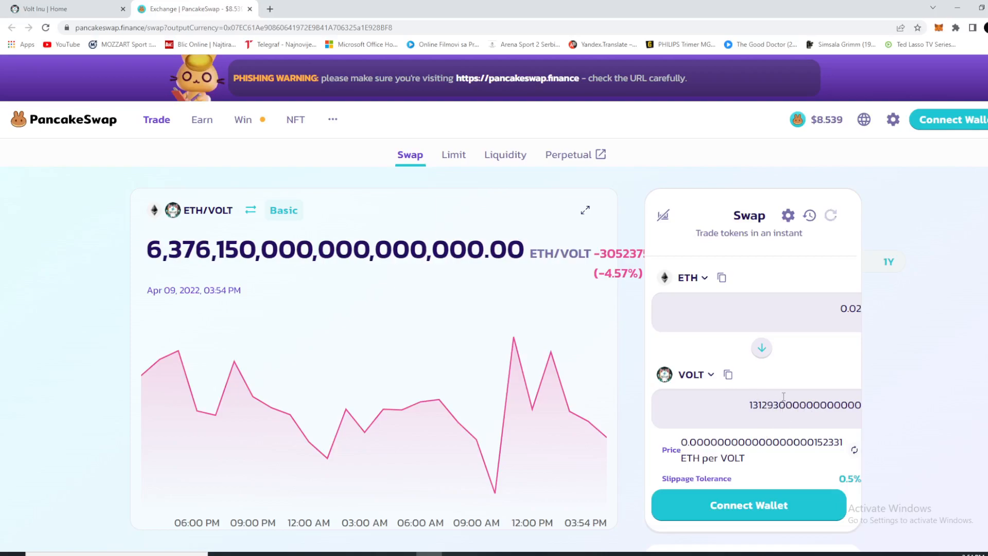
- Connect MetaMask, confirm the account and approve the network switch
click(749, 505)
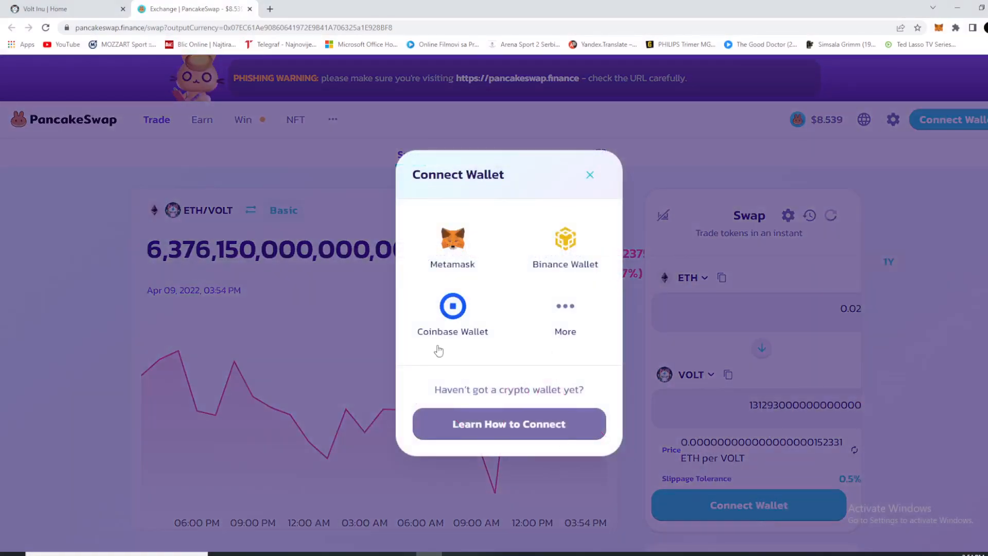
mouse_move(789, 493)
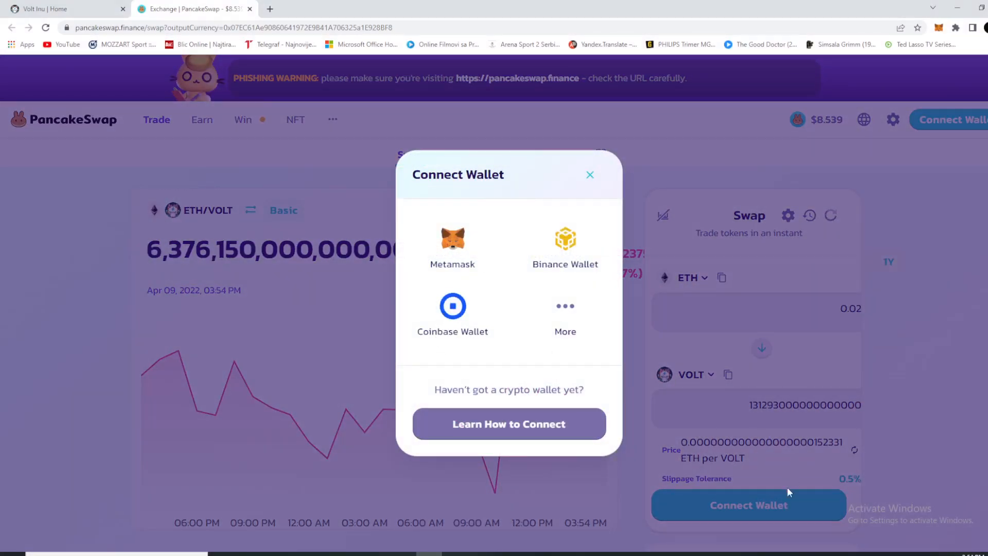
click(452, 245)
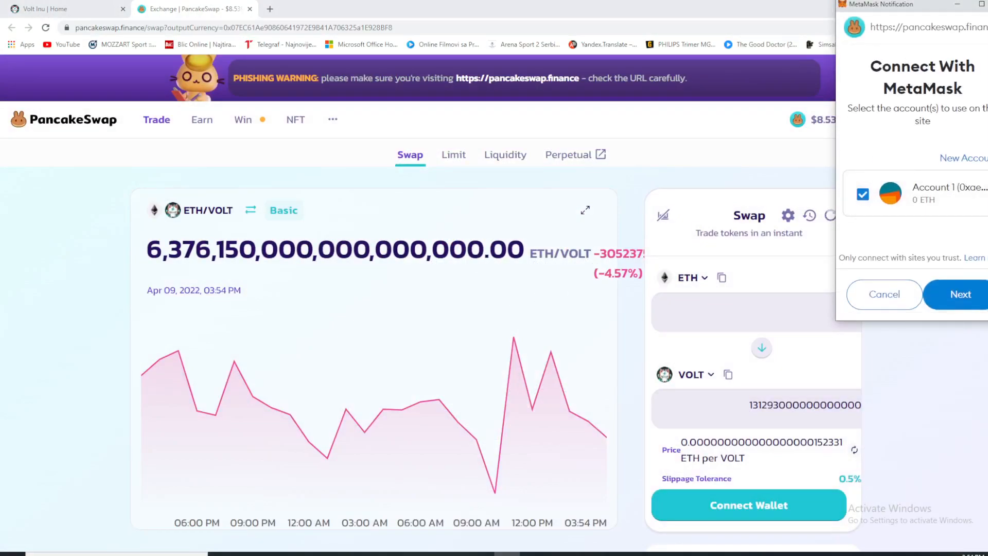
click(960, 295)
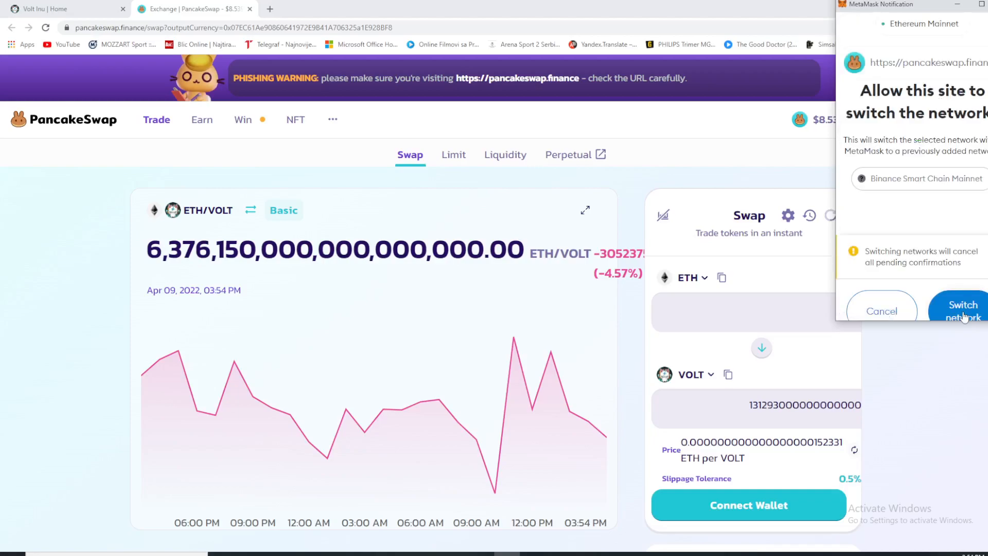
mouse_move(970, 315)
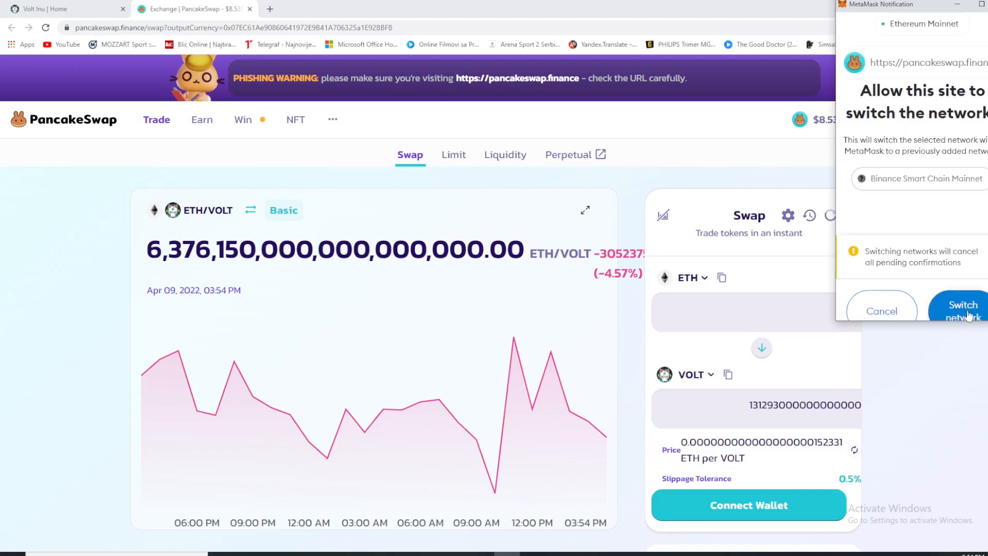
click(963, 309)
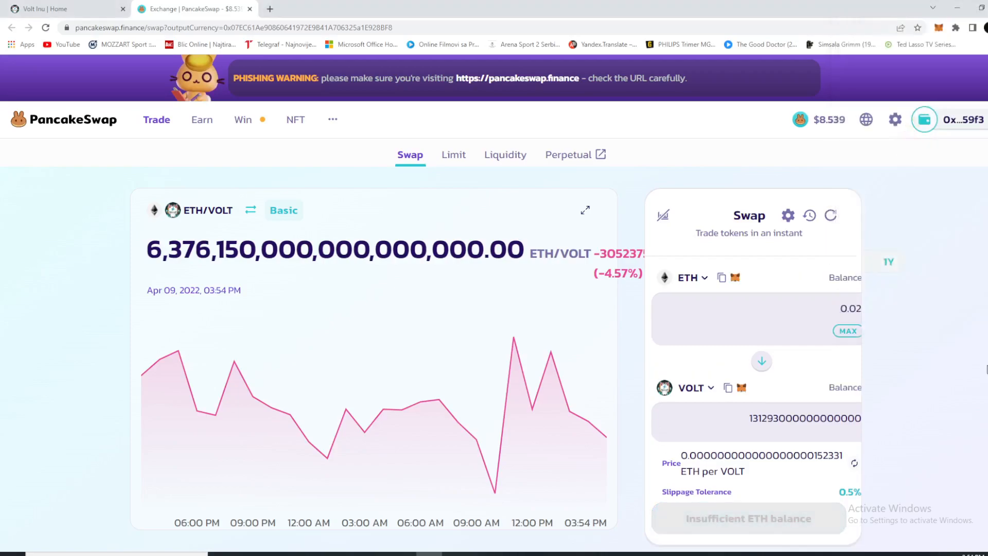
mouse_move(931, 317)
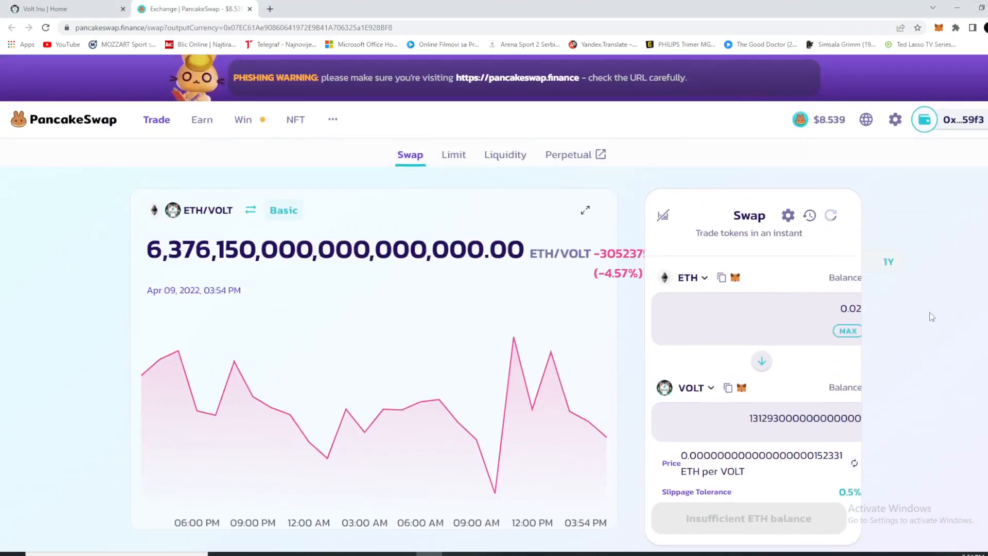
- Scroll down to see minimum received, 0.06% price impact and the ETH › BNB › VOLT route
scroll(down, 3)
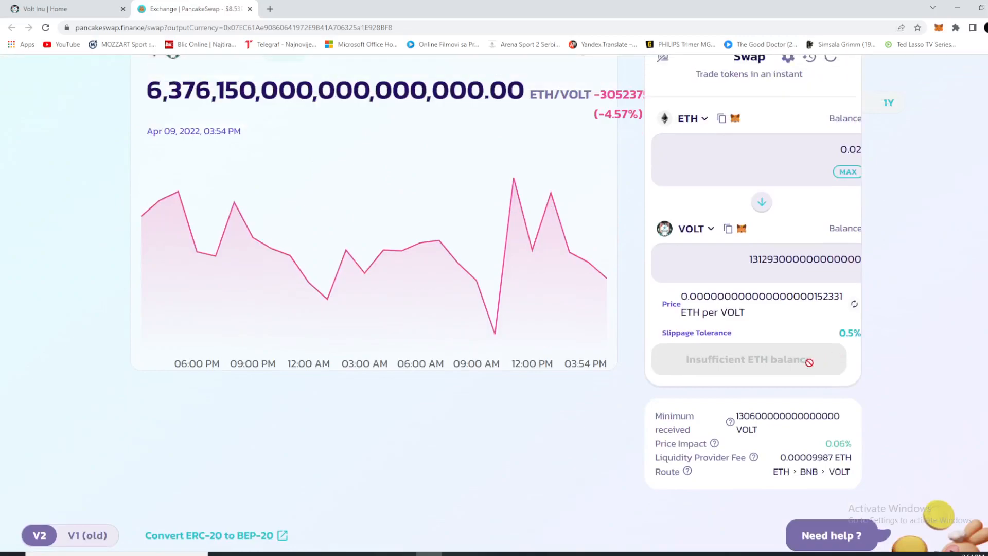